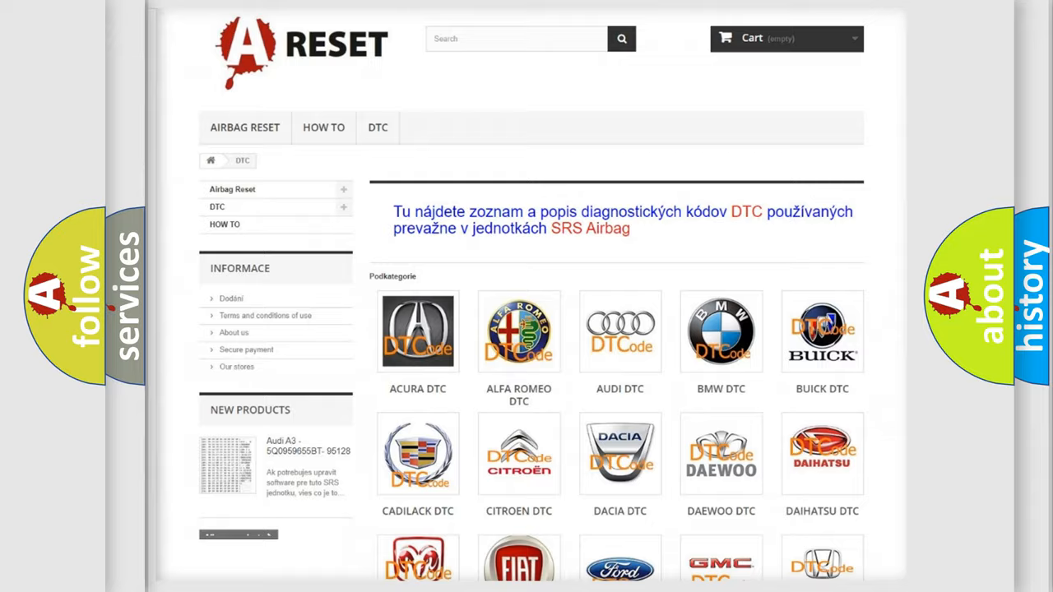
Choose the Jeep logo from the DTC brand grid to list its trouble codes
{"action": "scroll", "scroll_direction": "down", "scroll_amount": 3}
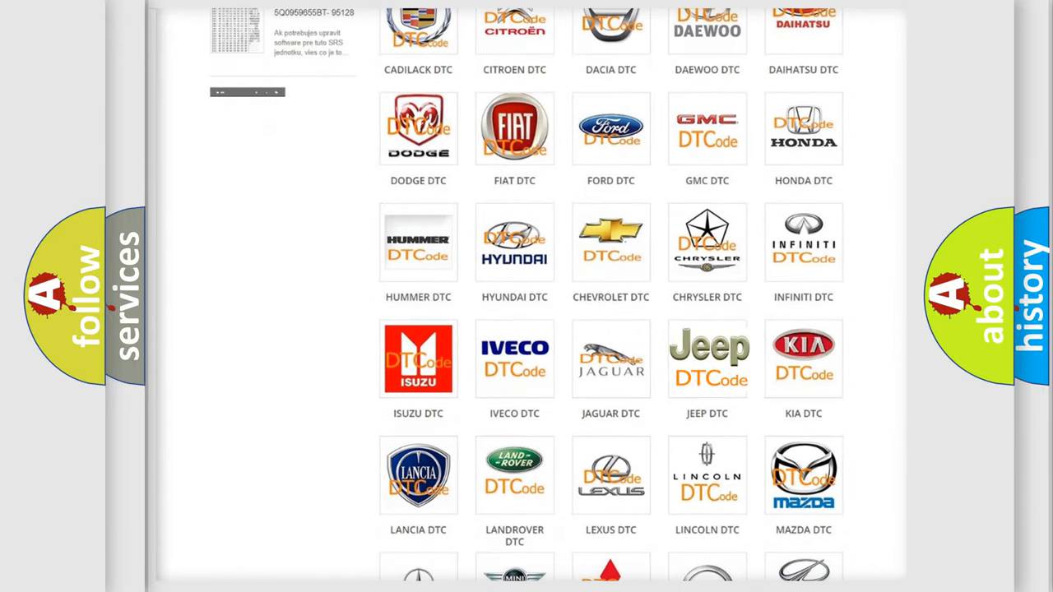
{"action": "left_click", "coordinate": [708, 359]}
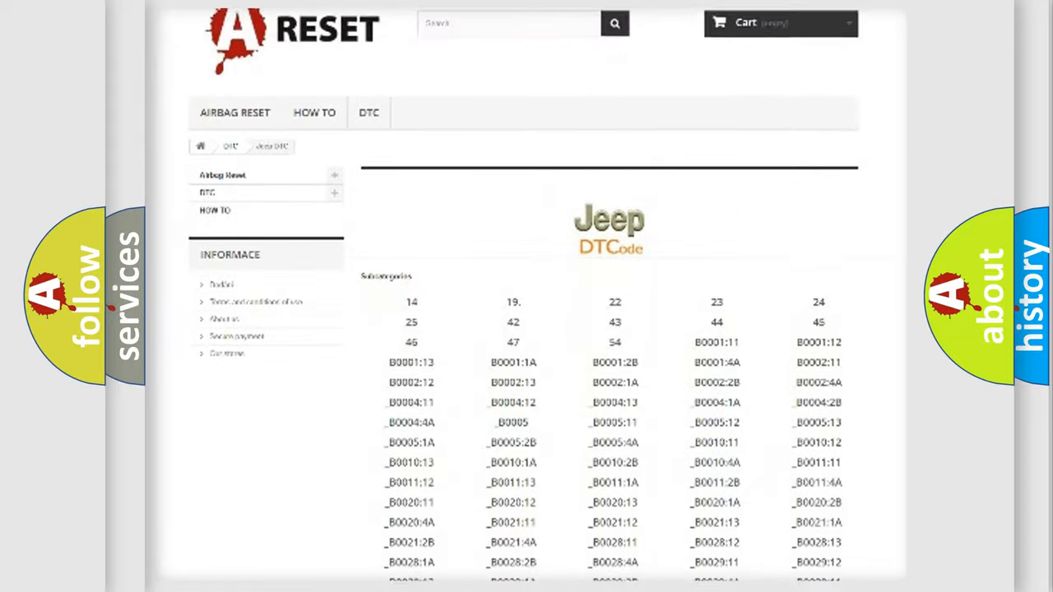
{"action": "scroll", "scroll_direction": "down", "scroll_amount": 3}
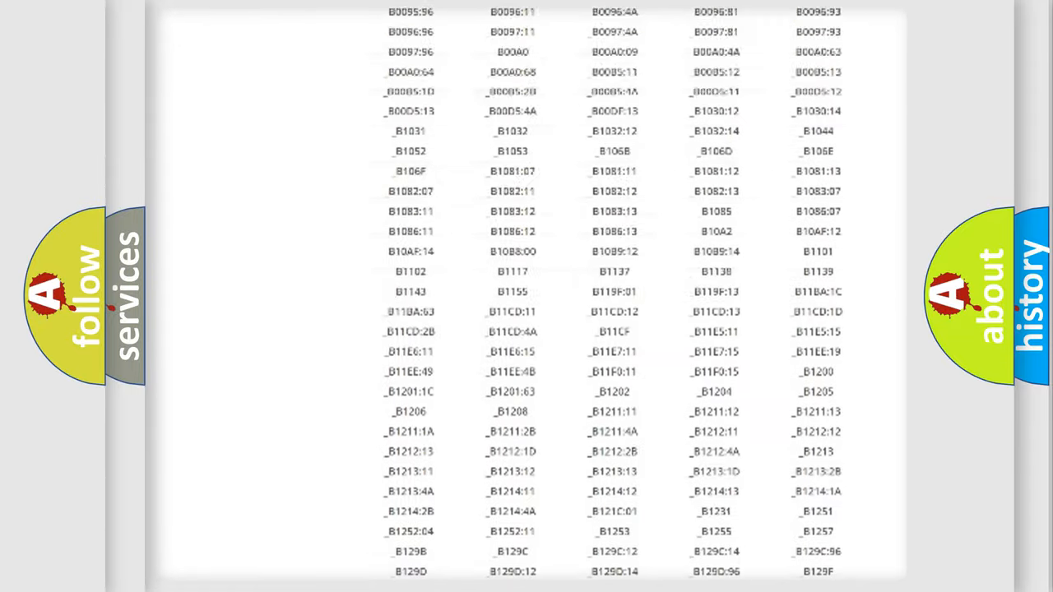
{"action": "scroll", "scroll_direction": "up", "scroll_amount": 3}
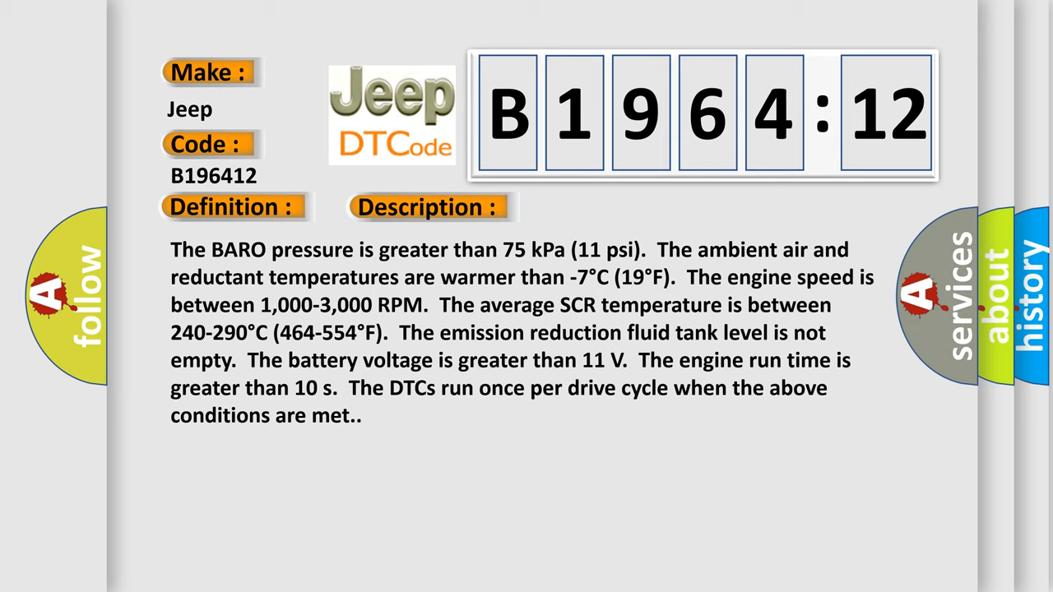
Reveal the B1964:12 cause: degraded catalyst efficiency and circuit short to battery
{"action": "left_click", "coordinate": [602, 207]}
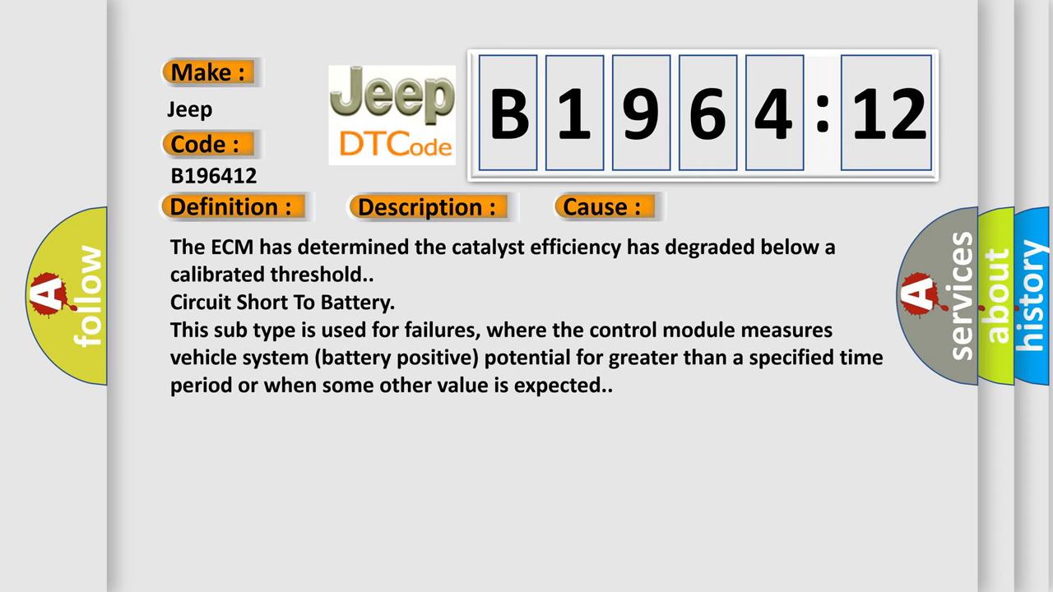